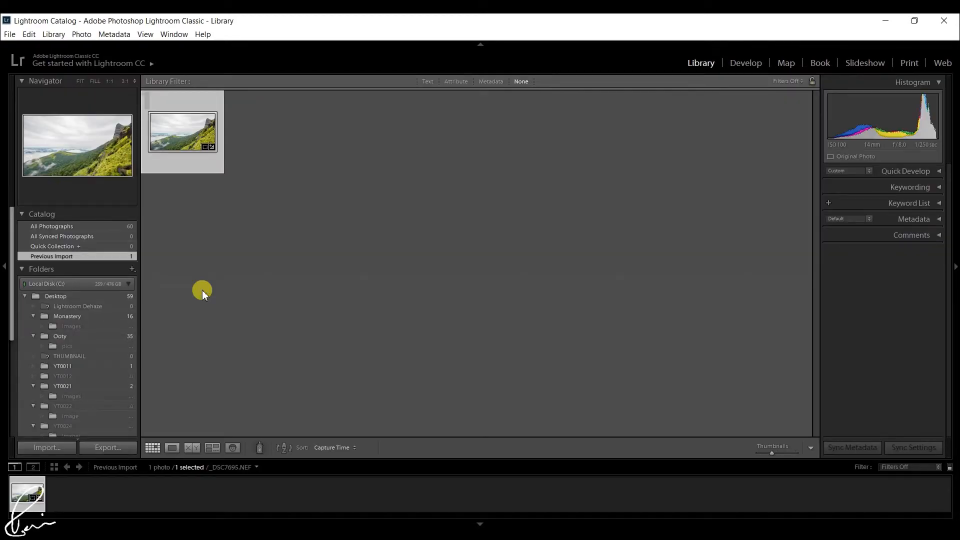
# Switch to the Develop module and set the graduated filter's range mask list to Luminance
pyautogui.click(9, 34)
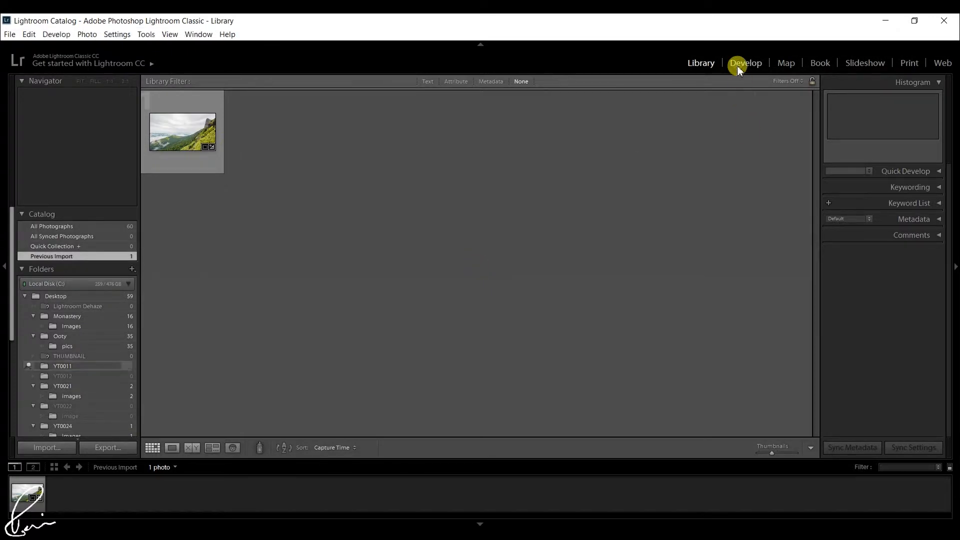
pyautogui.click(746, 62)
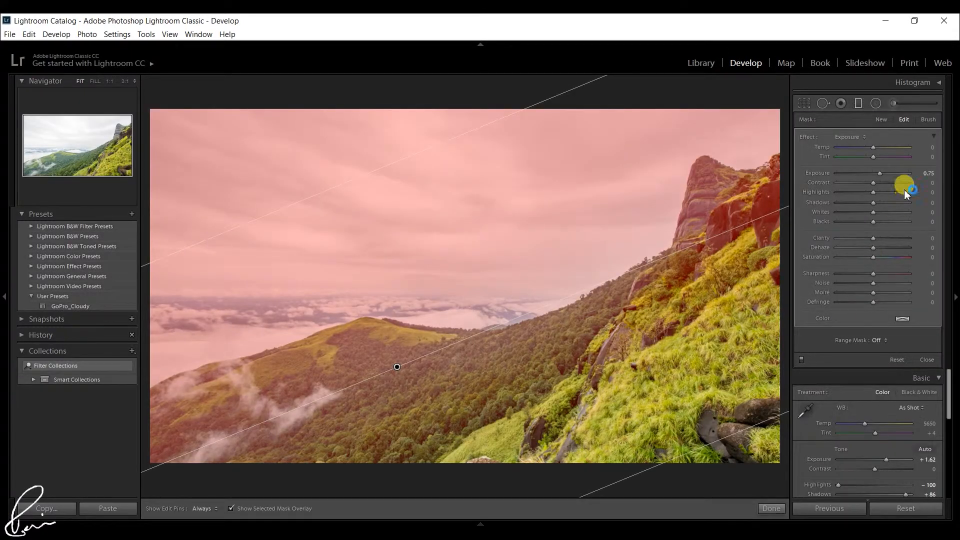
pyautogui.click(882, 340)
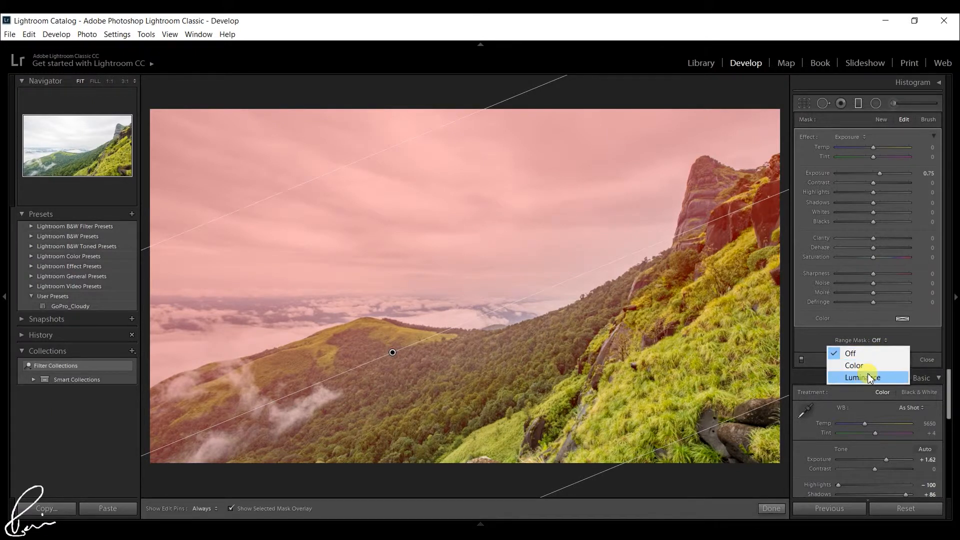
pyautogui.moveTo(870, 365)
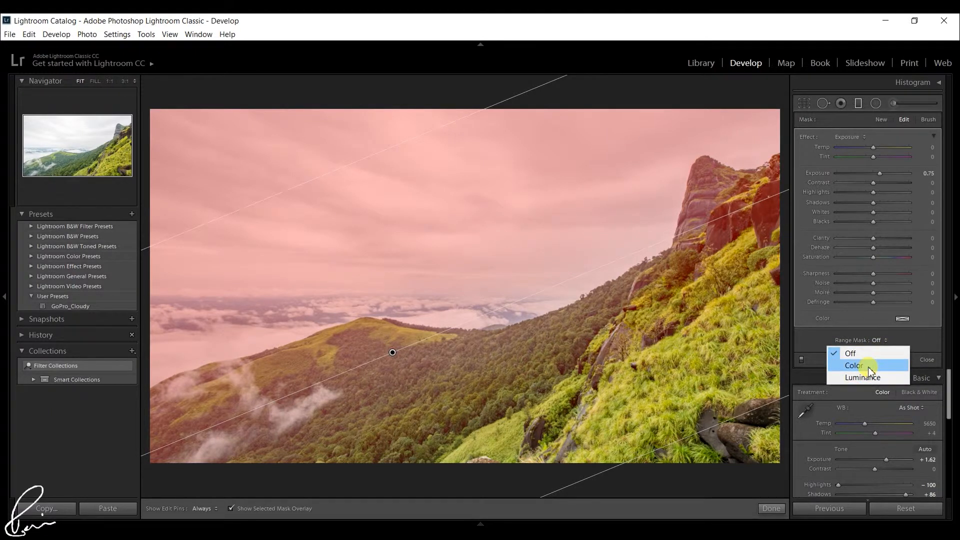
pyautogui.moveTo(863, 377)
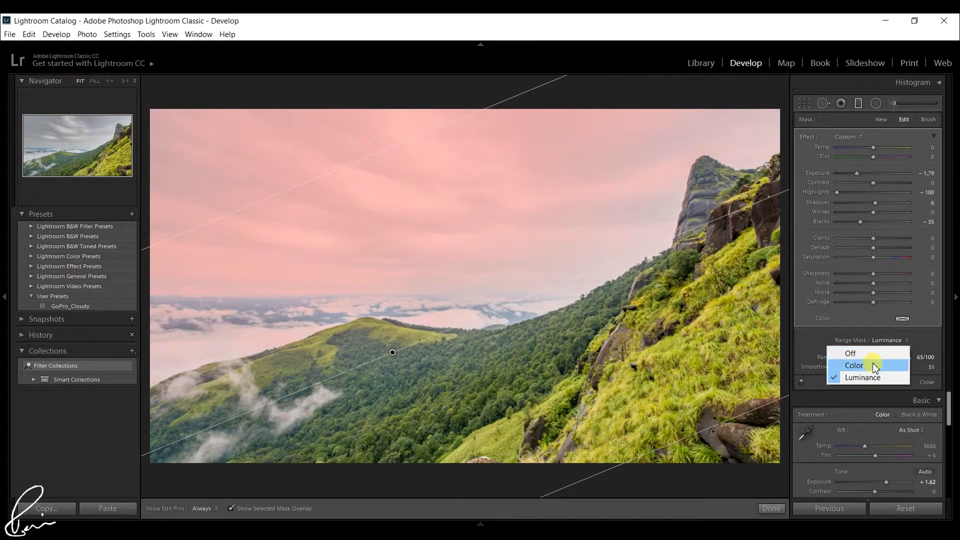
# Apply a Color range mask sampled from two sky points, then return to a Luminance mask
pyautogui.click(853, 366)
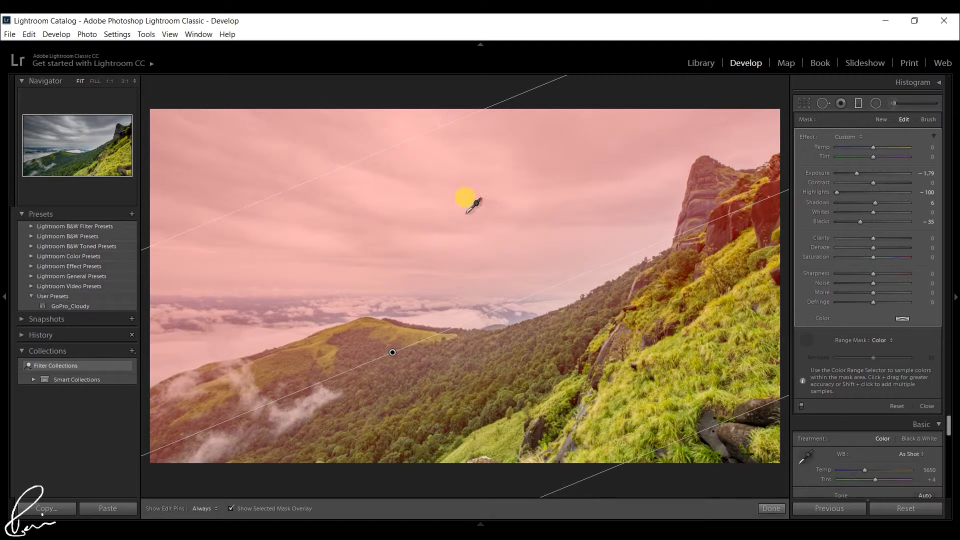
pyautogui.moveTo(468, 199); pyautogui.dragTo(389, 205)
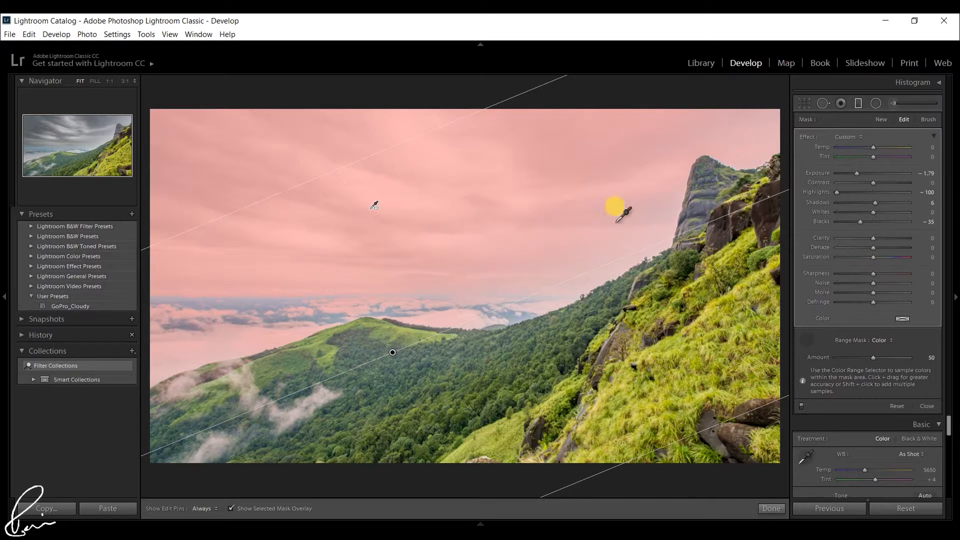
pyautogui.click(772, 509)
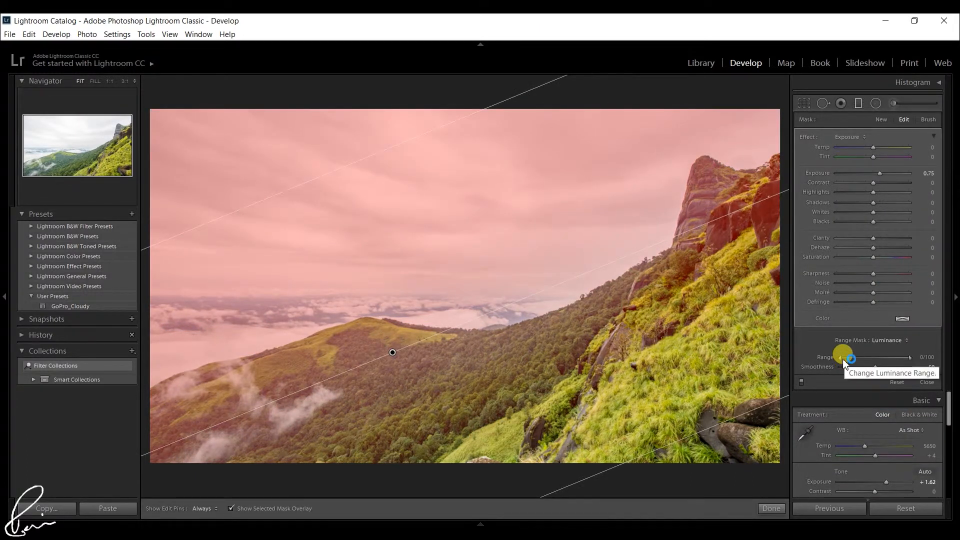
# Settle the luminance range mask at 65/100 with smoothness raised to 51
pyautogui.moveTo(850, 358); pyautogui.dragTo(889, 358)
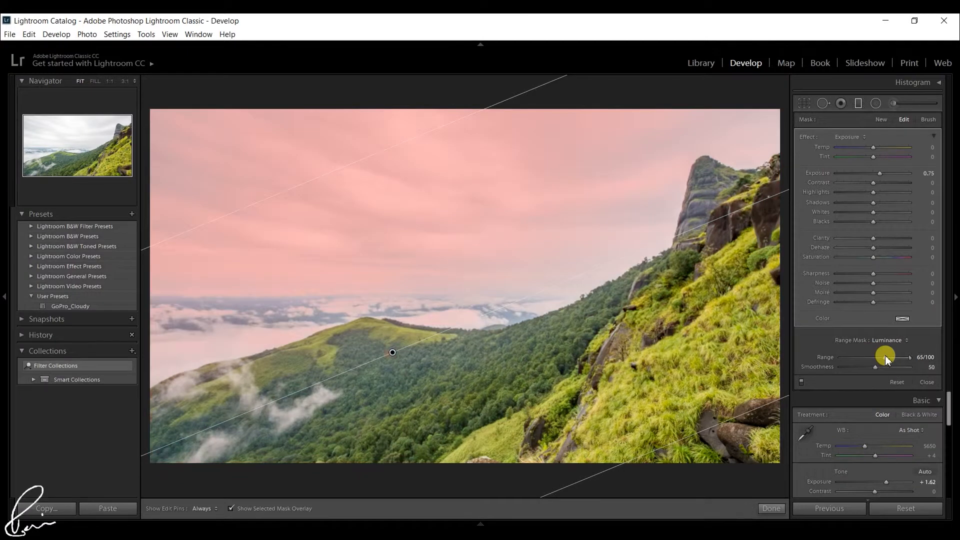
pyautogui.moveTo(886, 357); pyautogui.dragTo(880, 360)
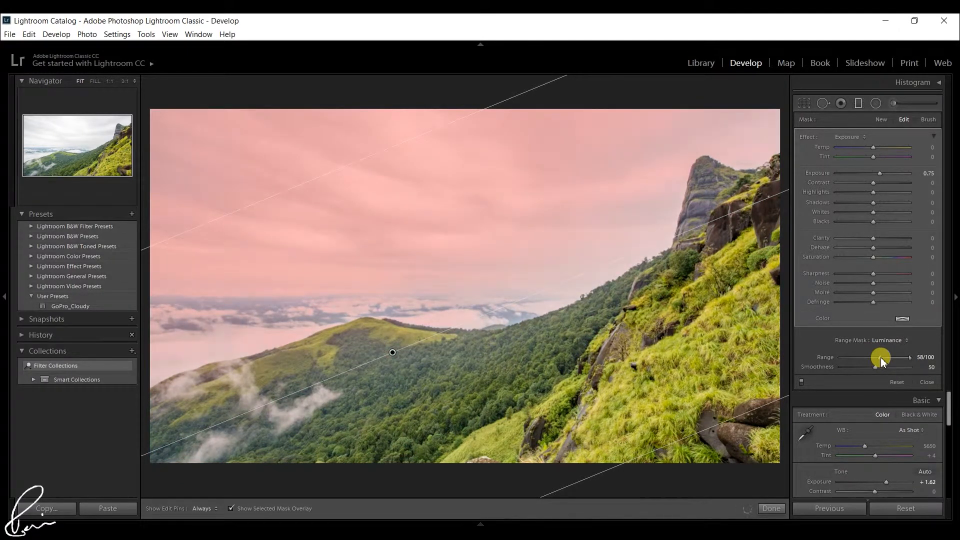
pyautogui.moveTo(880, 361); pyautogui.dragTo(869, 361)
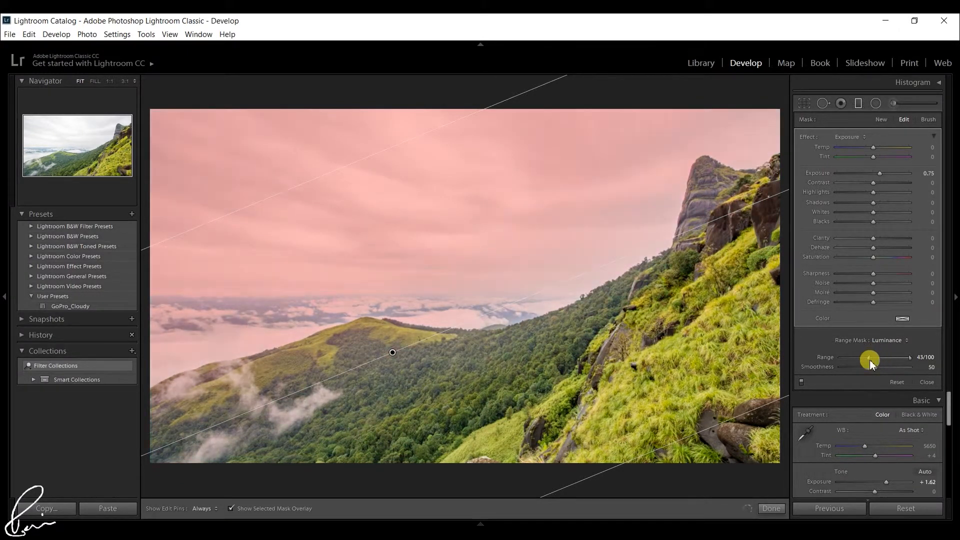
pyautogui.moveTo(869, 359); pyautogui.dragTo(877, 359)
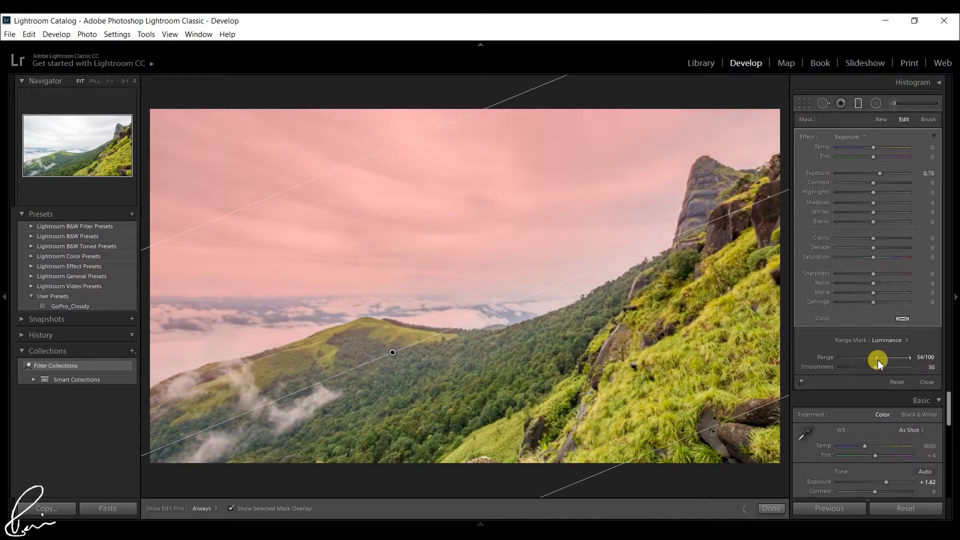
pyautogui.moveTo(877, 359); pyautogui.dragTo(884, 359)
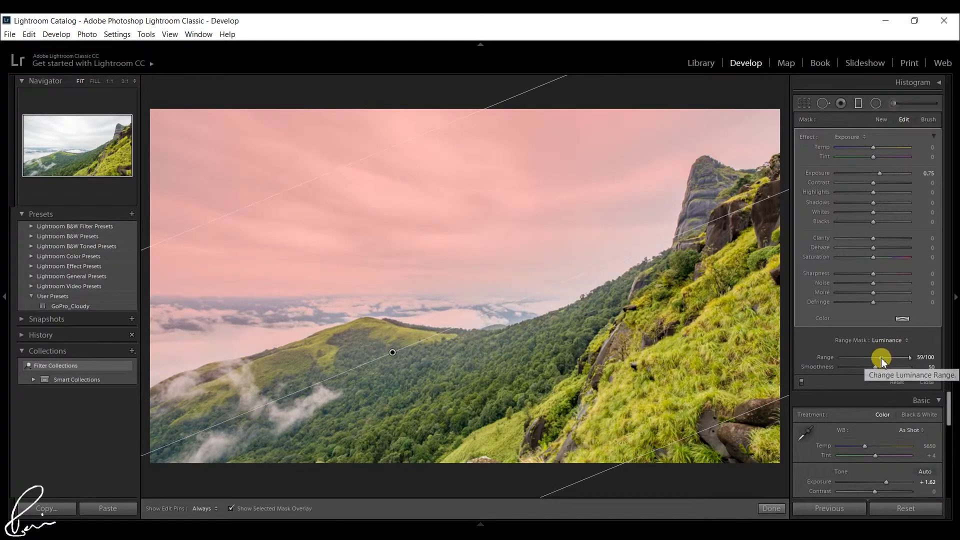
pyautogui.moveTo(882, 358); pyautogui.dragTo(895, 358)
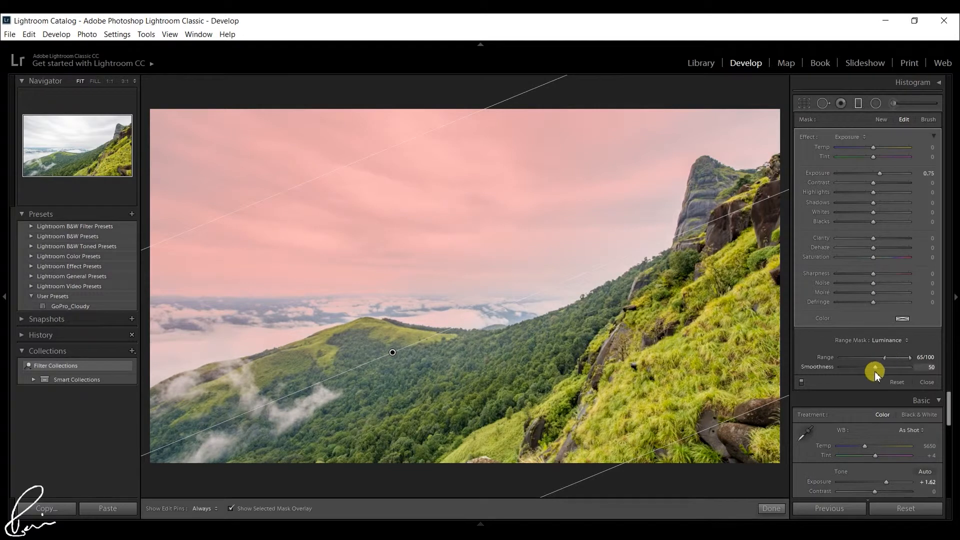
pyautogui.moveTo(877, 367); pyautogui.dragTo(877, 367)
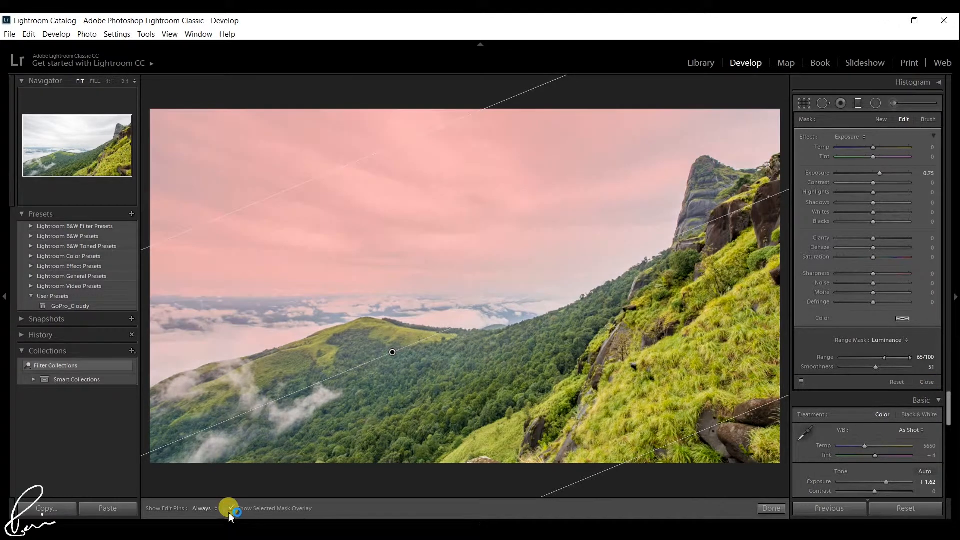
# Check the filter with the mask overlay and finish the graduated filter edit
pyautogui.click(231, 508)
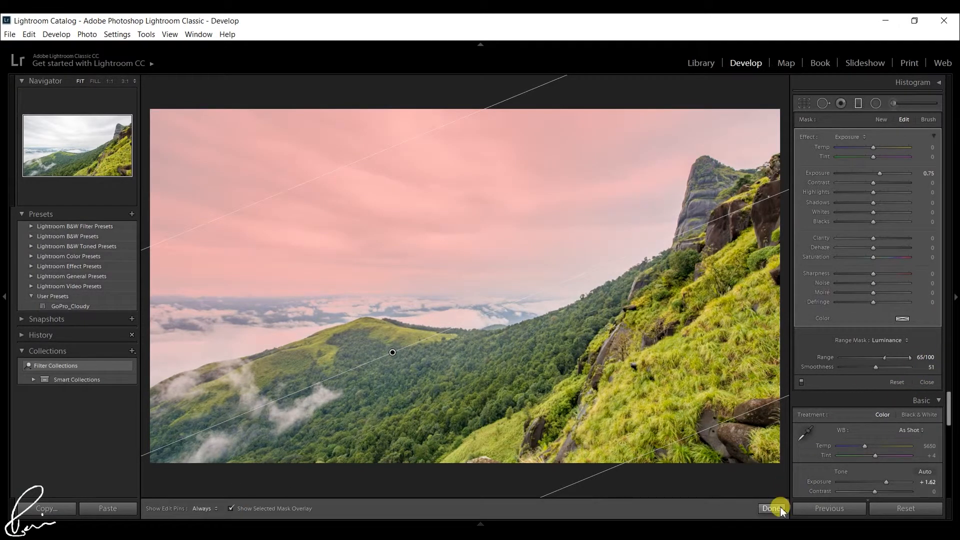
pyautogui.click(771, 508)
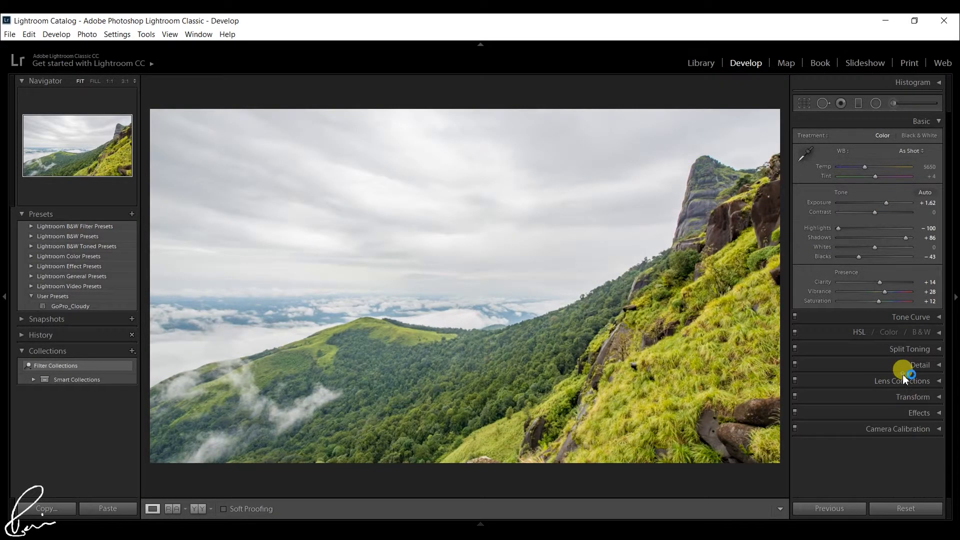
# Enable Remove Chromatic Aberration in the Lens Corrections panel
pyautogui.click(902, 380)
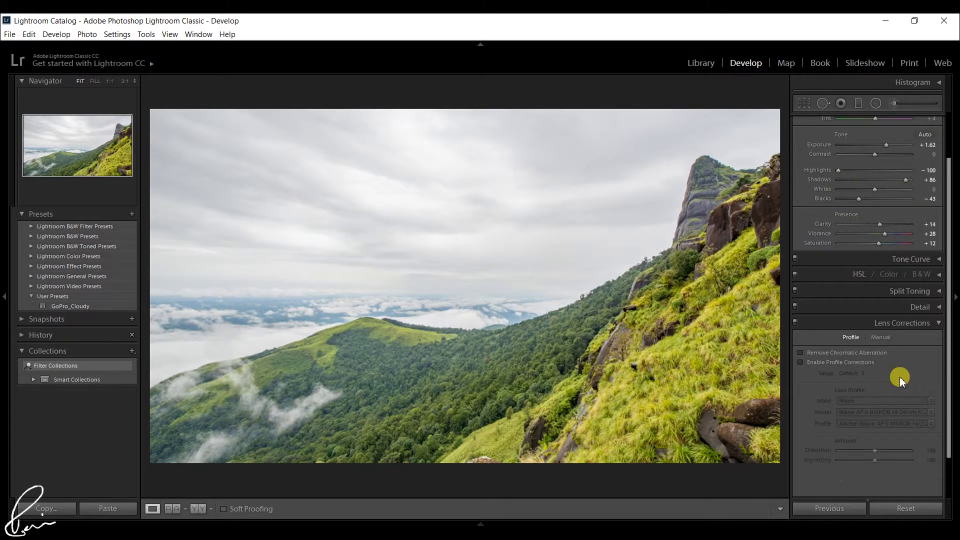
pyautogui.click(800, 352)
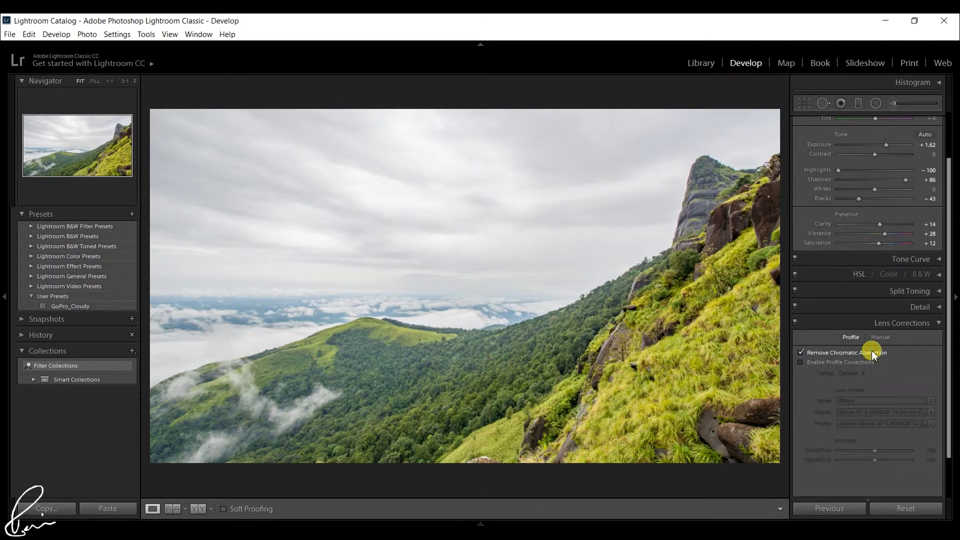